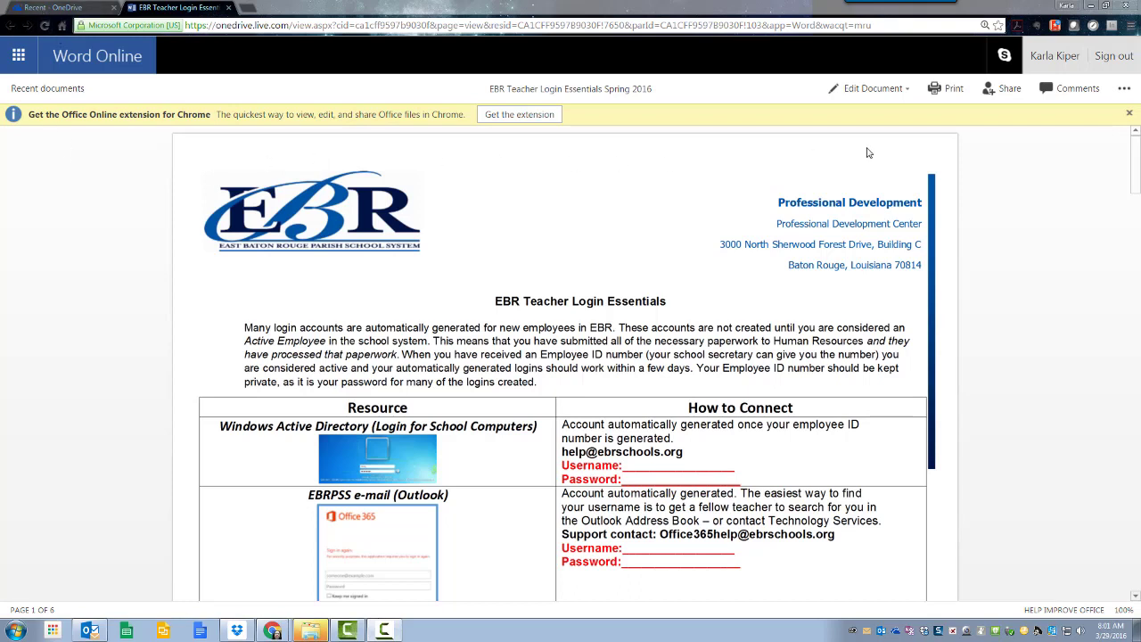
pyautogui.moveTo(168, 561)
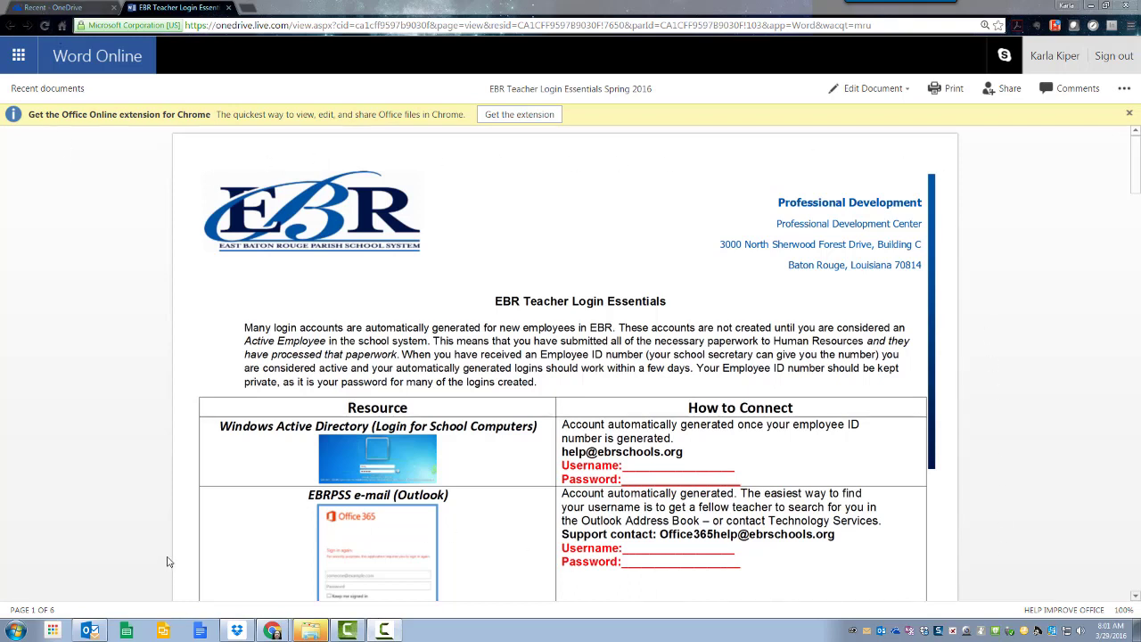
pyautogui.moveTo(165, 131)
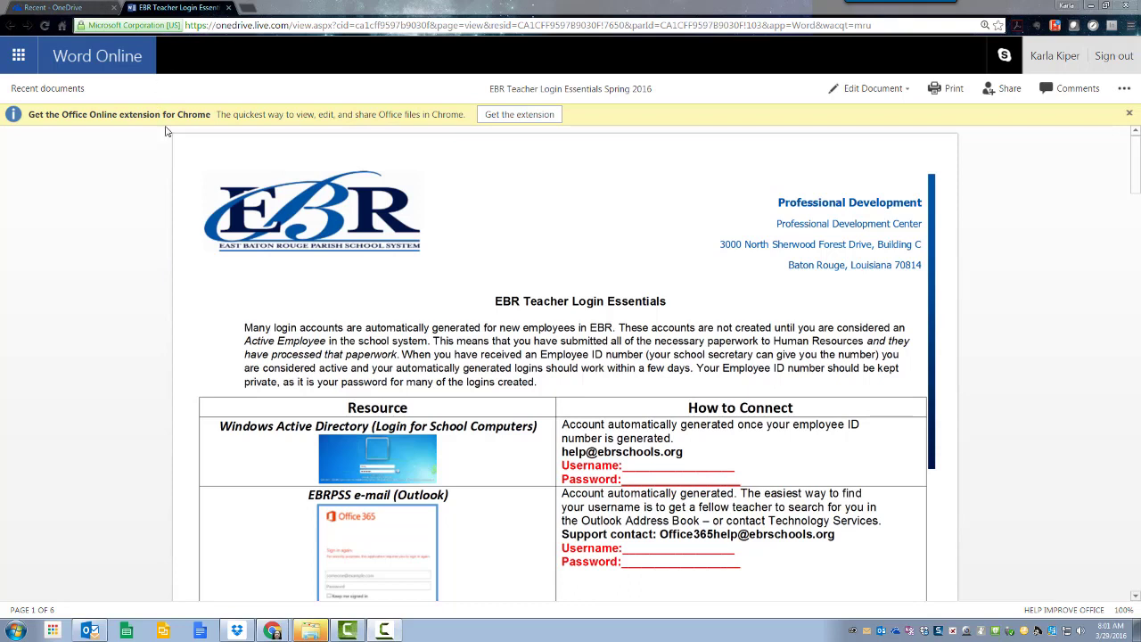
pyautogui.moveTo(192, 172)
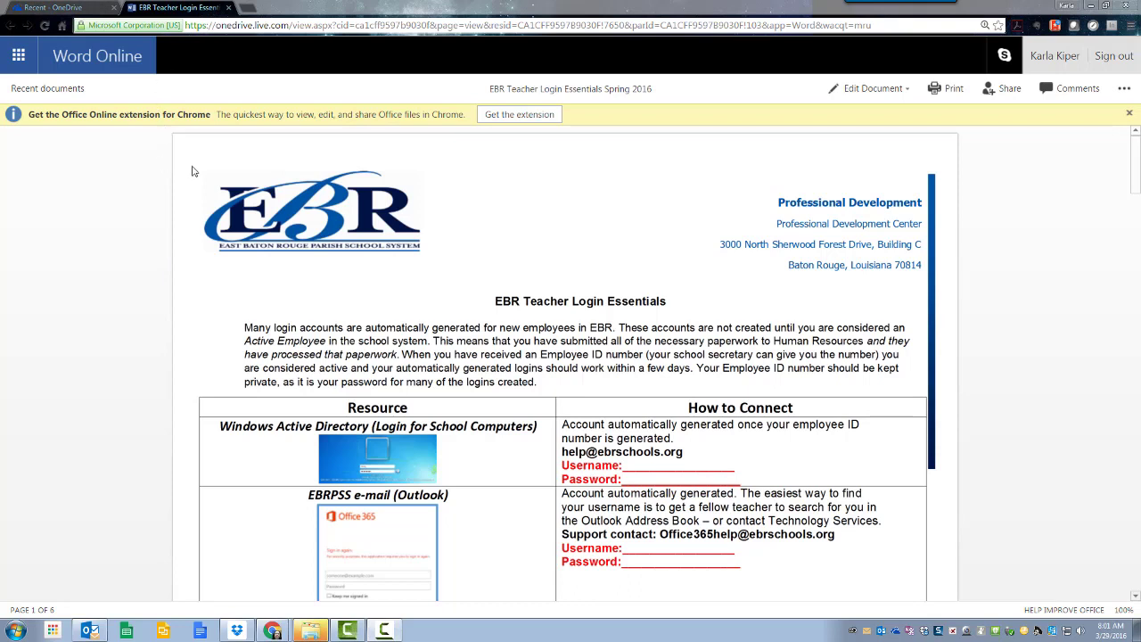
pyautogui.moveTo(254, 171)
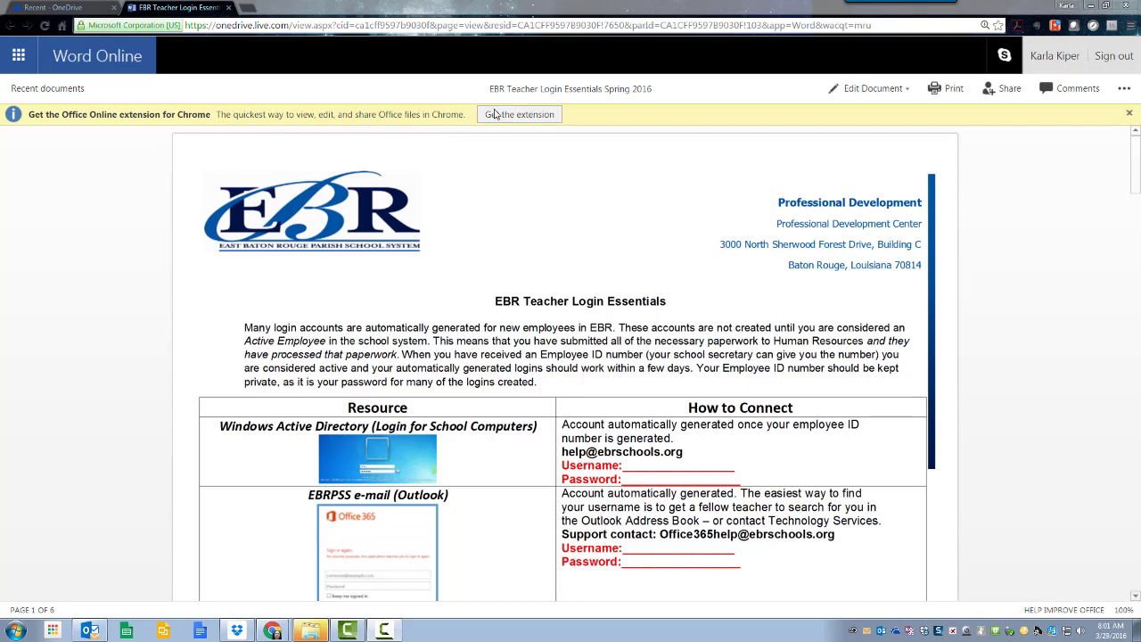
pyautogui.moveTo(473, 119)
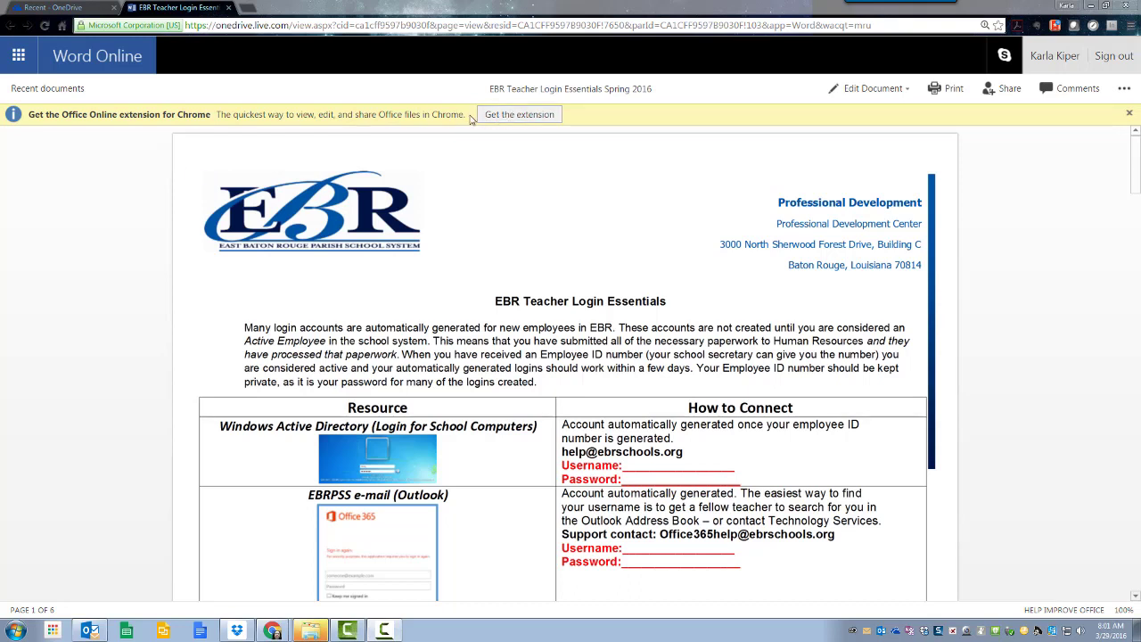
pyautogui.moveTo(947, 122)
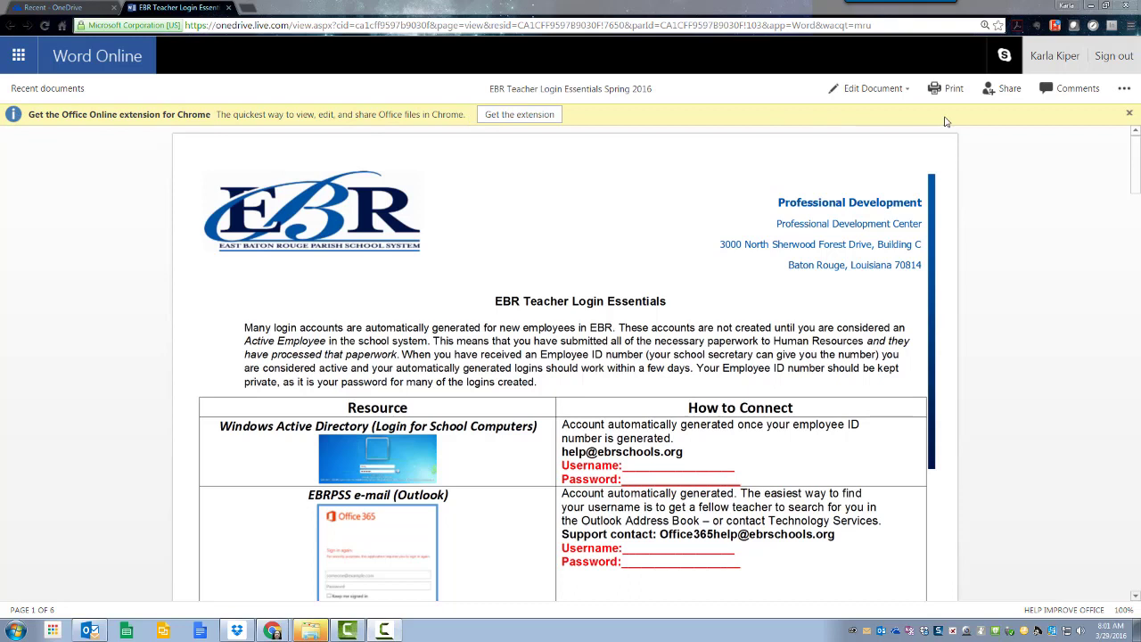
# - Get the Office Online extension from the Chrome Web Store and confirm adding it to Chrome
pyautogui.click(519, 114)
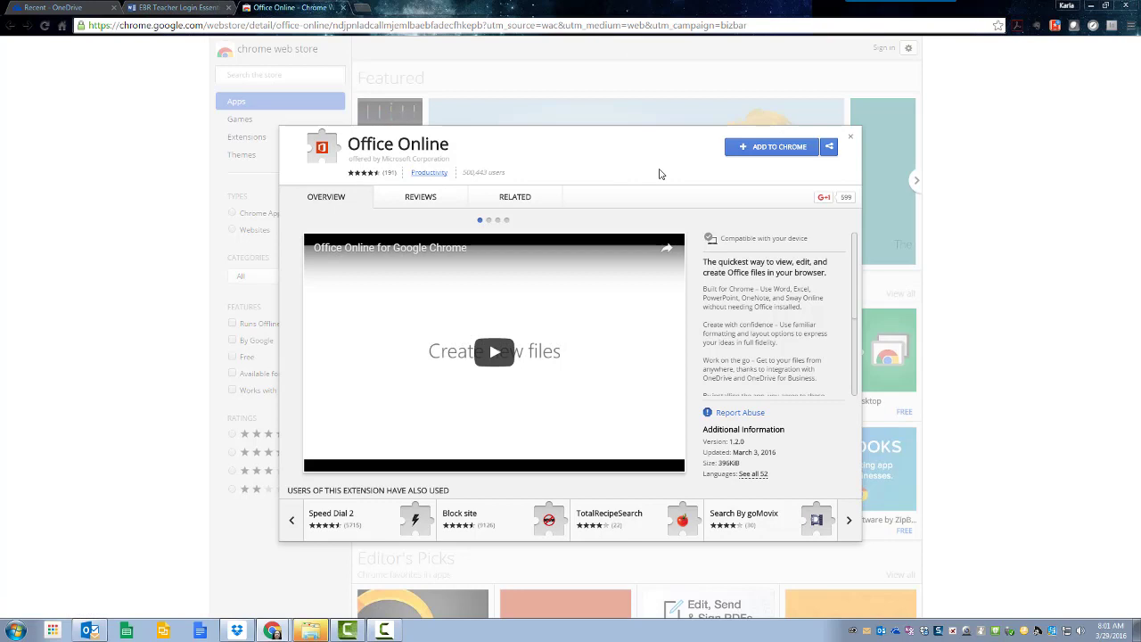
pyautogui.moveTo(779, 152)
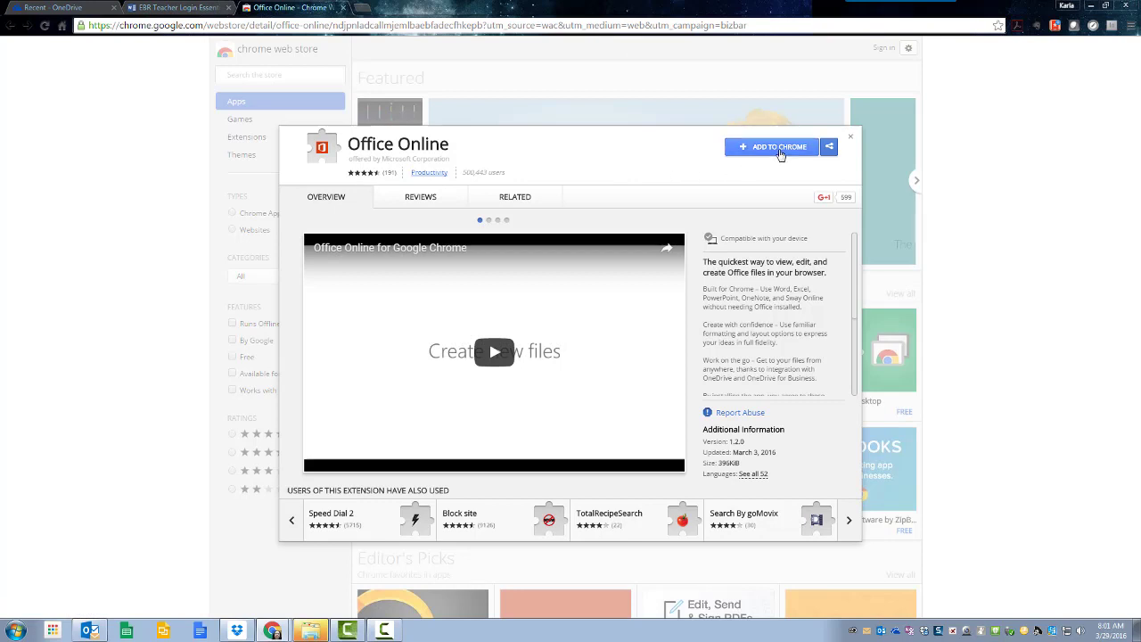
pyautogui.click(771, 147)
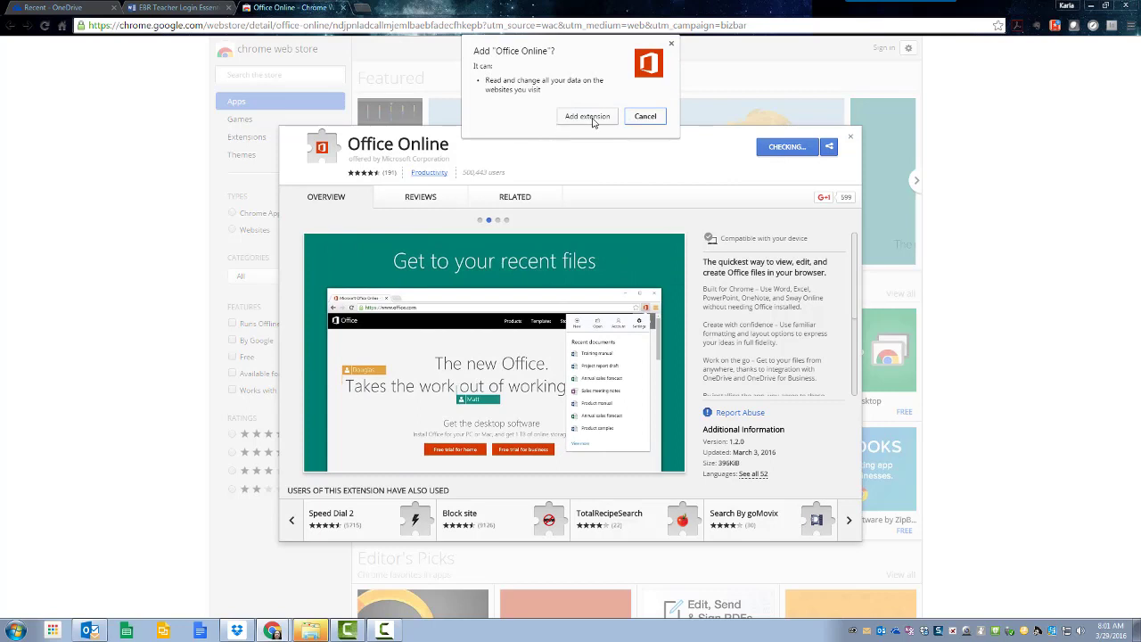
pyautogui.click(586, 116)
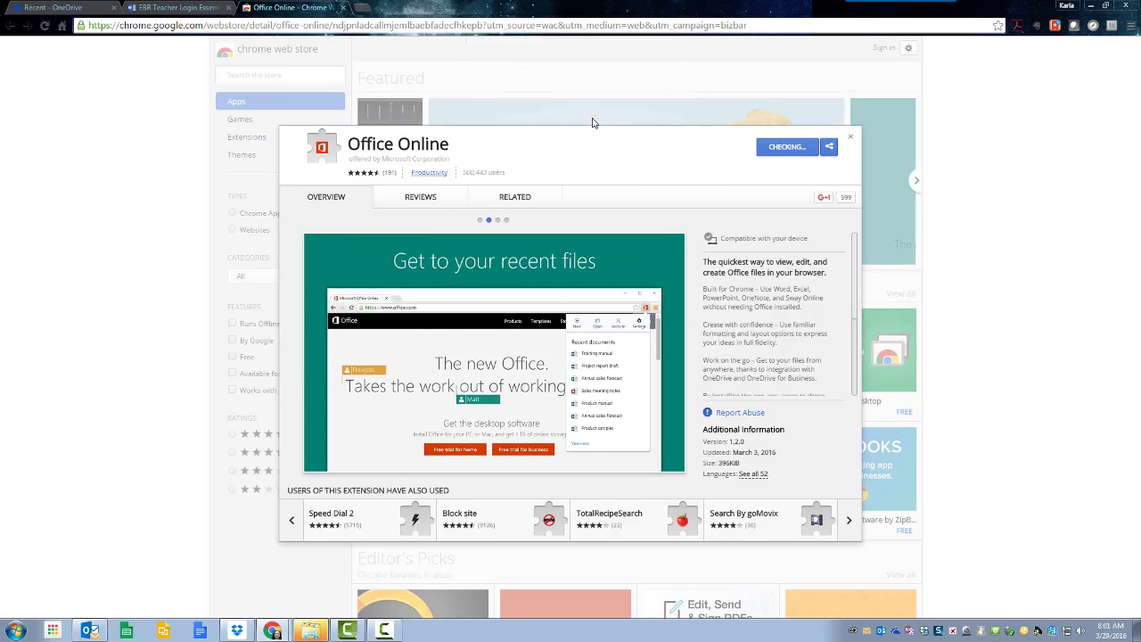
# - Let the installation finish until Chrome confirms Office Online has been added
pyautogui.click(785, 146)
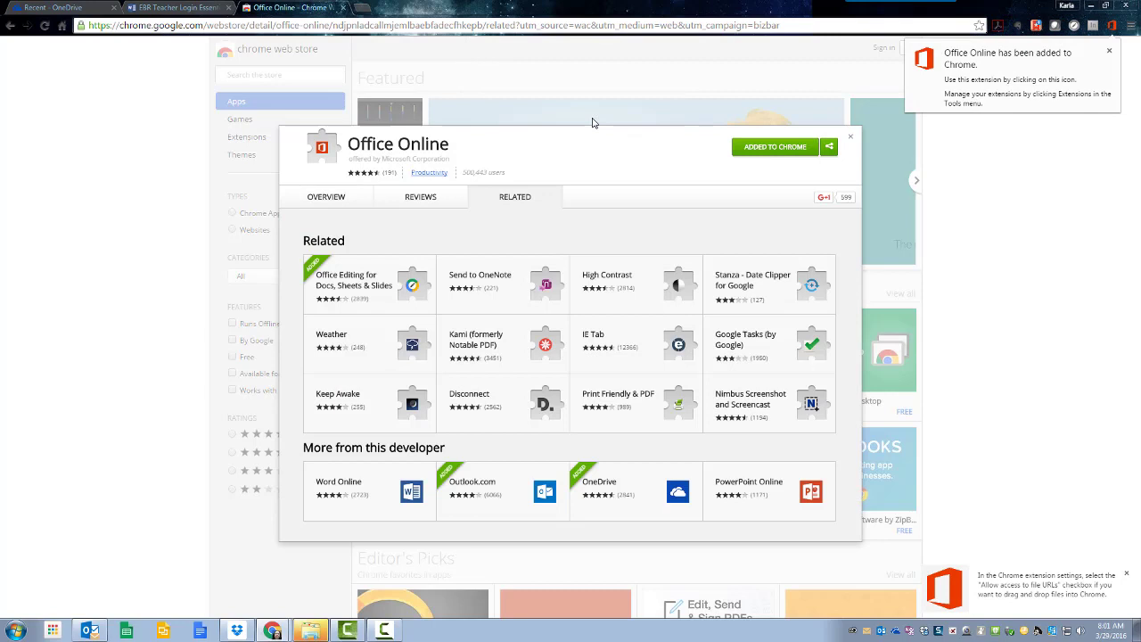
pyautogui.moveTo(570, 164)
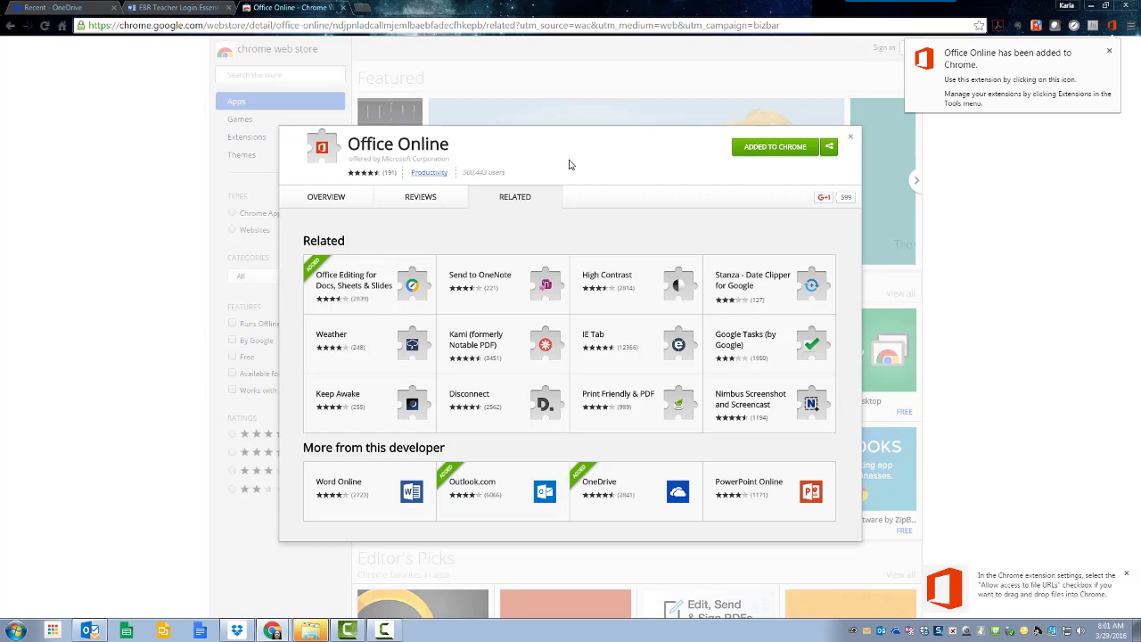
pyautogui.moveTo(911, 52)
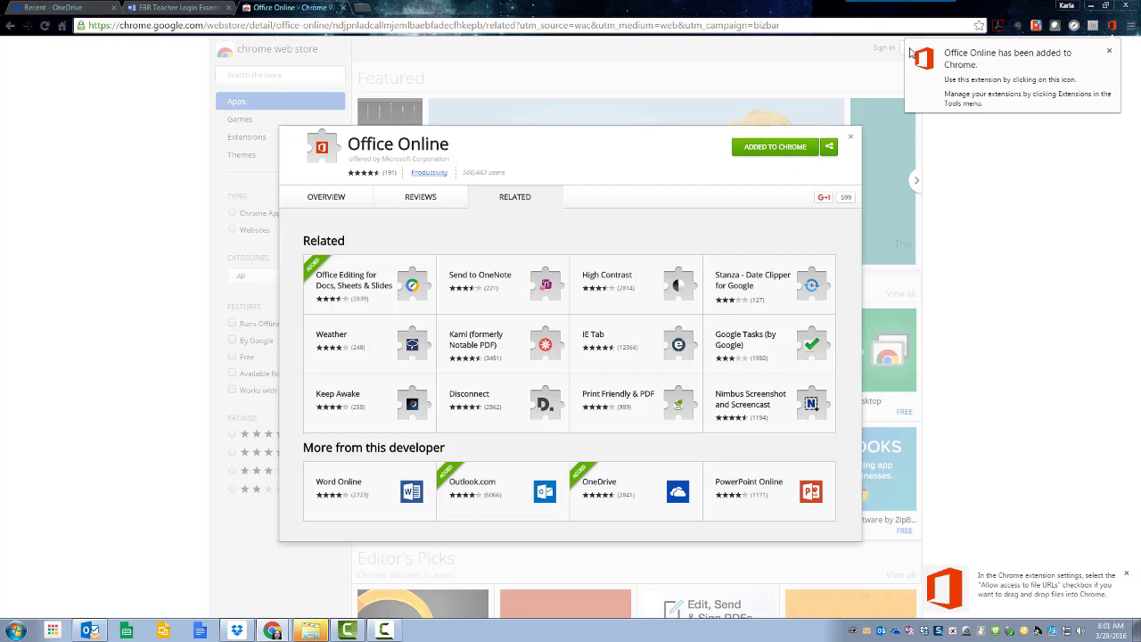
pyautogui.moveTo(1100, 118)
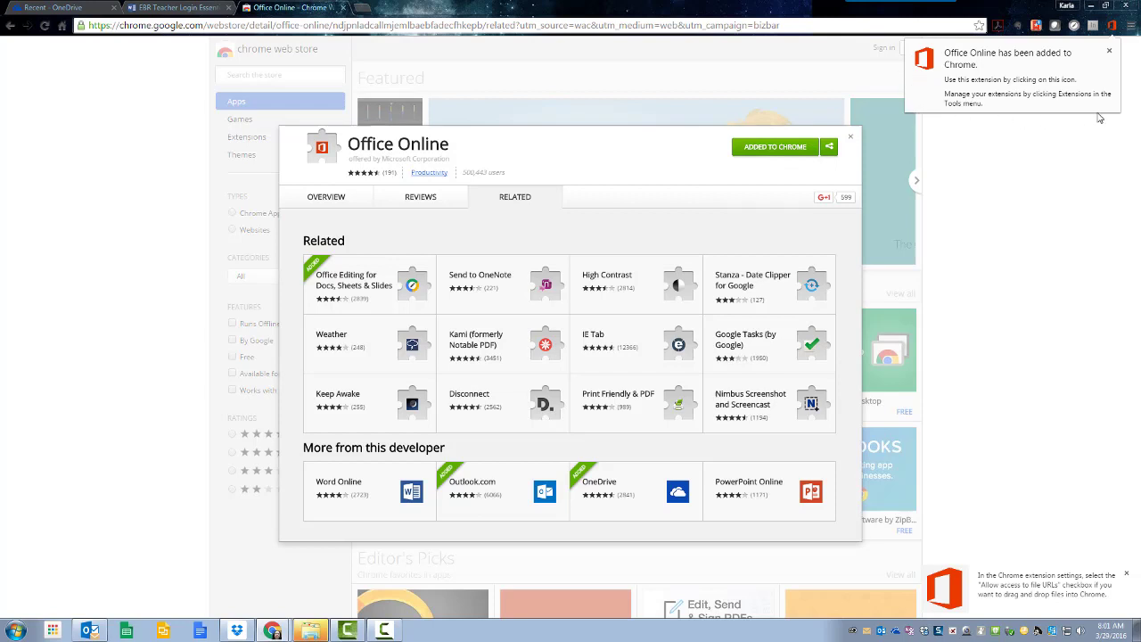
pyautogui.moveTo(1078, 122)
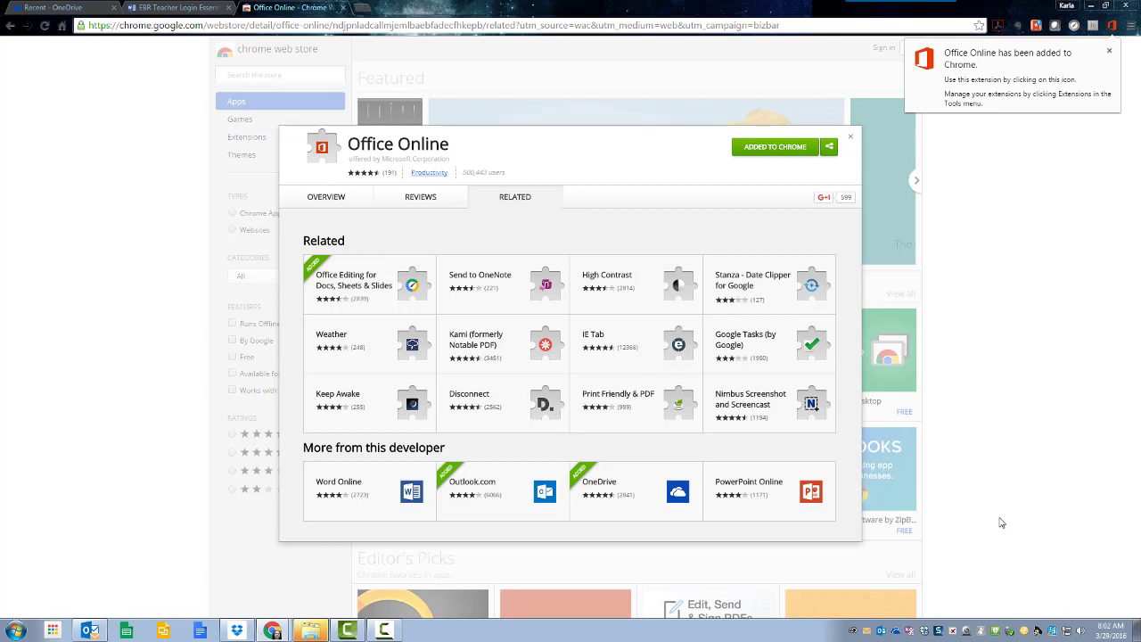
pyautogui.moveTo(905, 76)
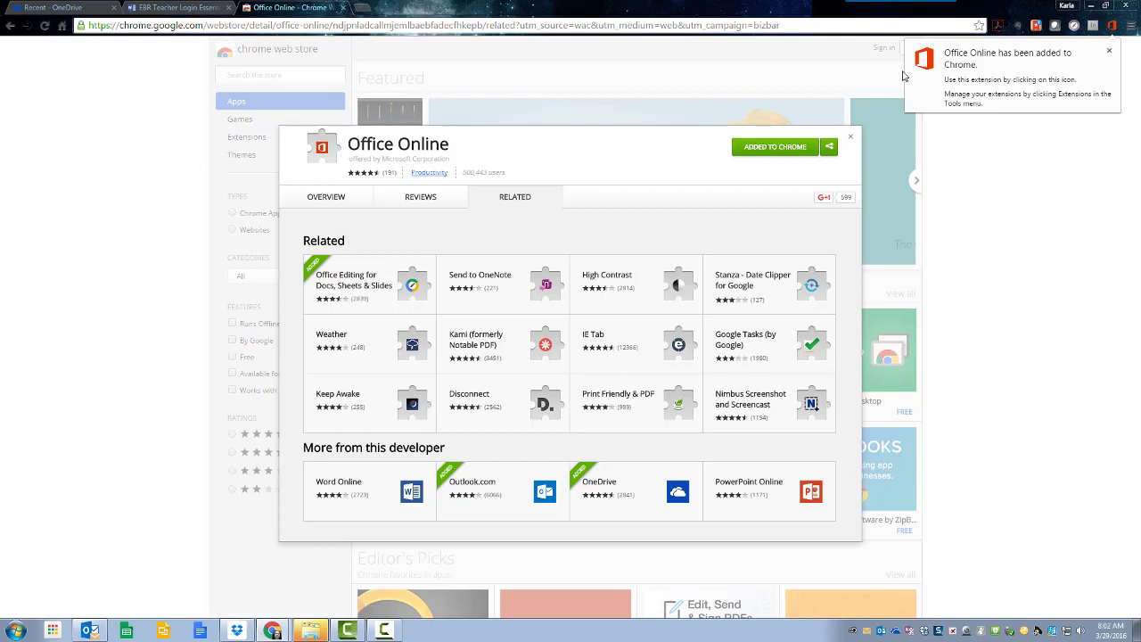
# - Dismiss the added-to-Chrome notice and bring up the Office Online extension popup
pyautogui.click(1109, 50)
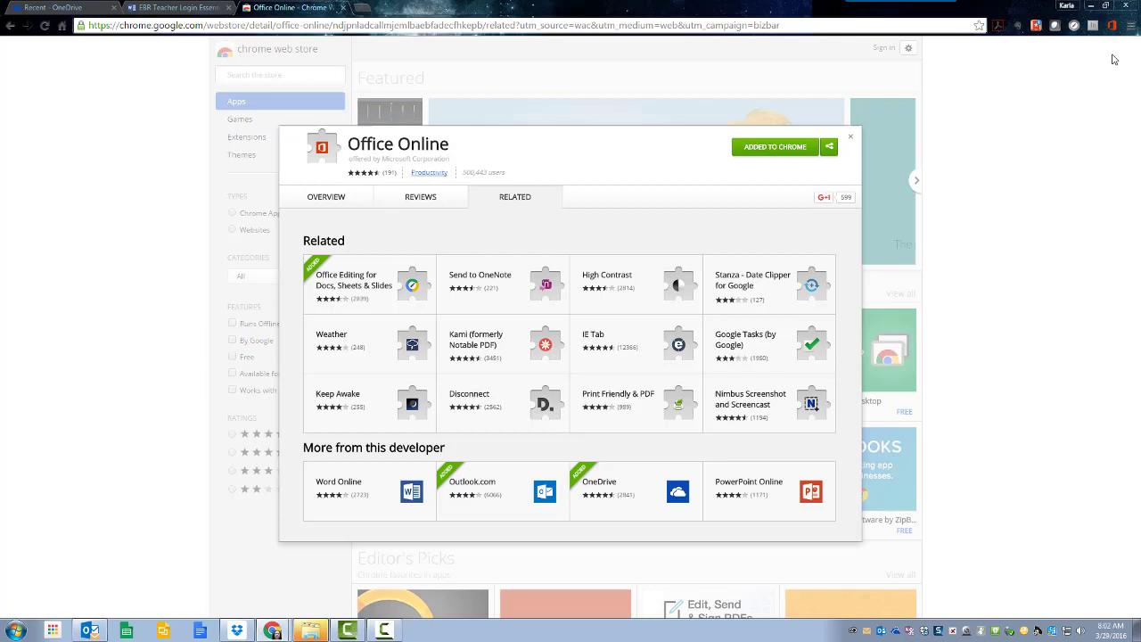
pyautogui.moveTo(1110, 35)
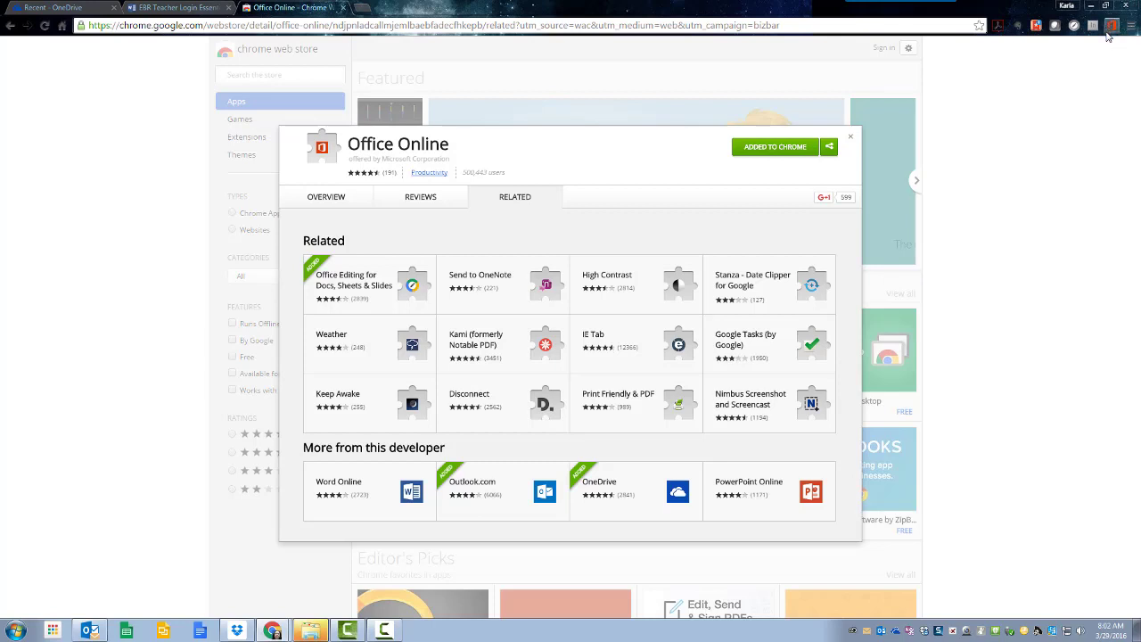
pyautogui.moveTo(1111, 29)
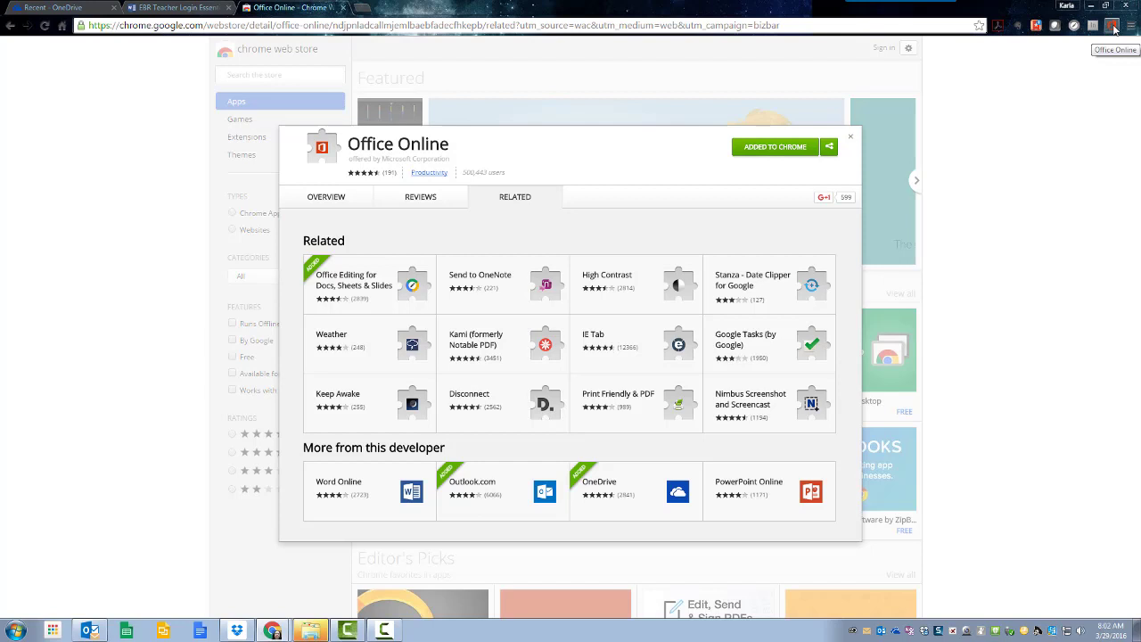
pyautogui.click(1112, 25)
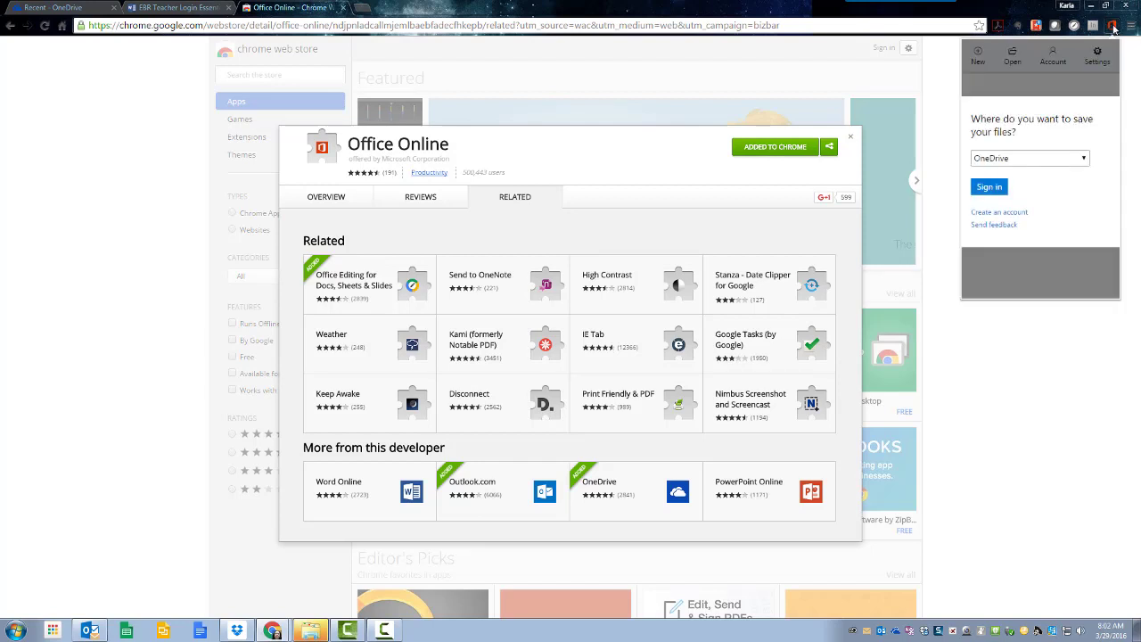
pyautogui.moveTo(961, 134)
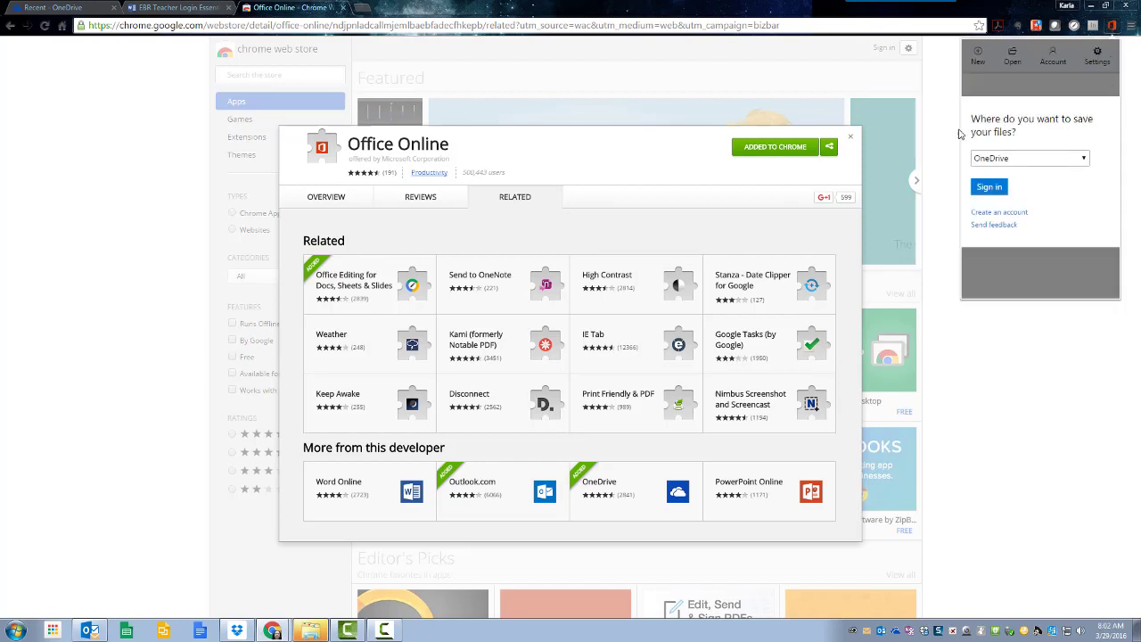
pyautogui.moveTo(1070, 189)
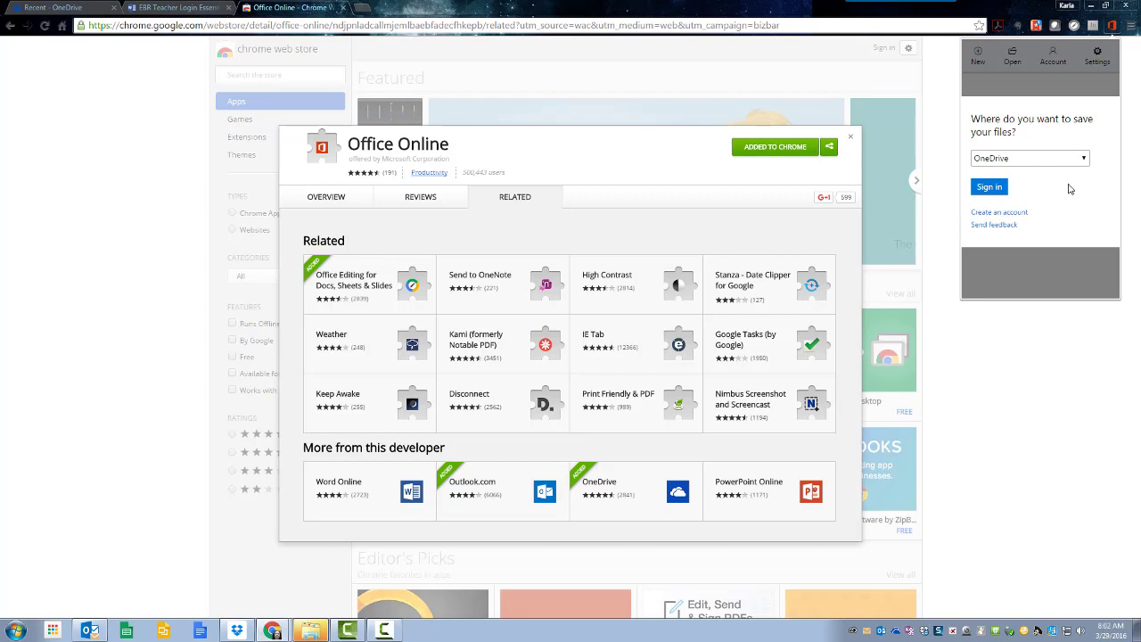
# - Sign in to the Office Online extension with OneDrive
pyautogui.click(989, 187)
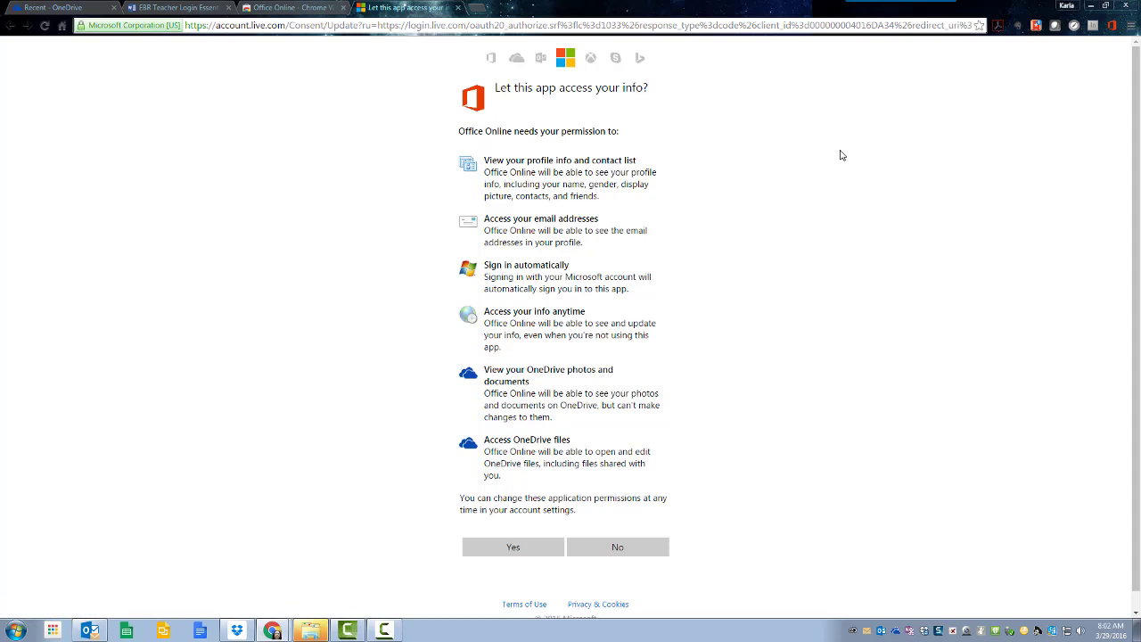
pyautogui.moveTo(448, 86)
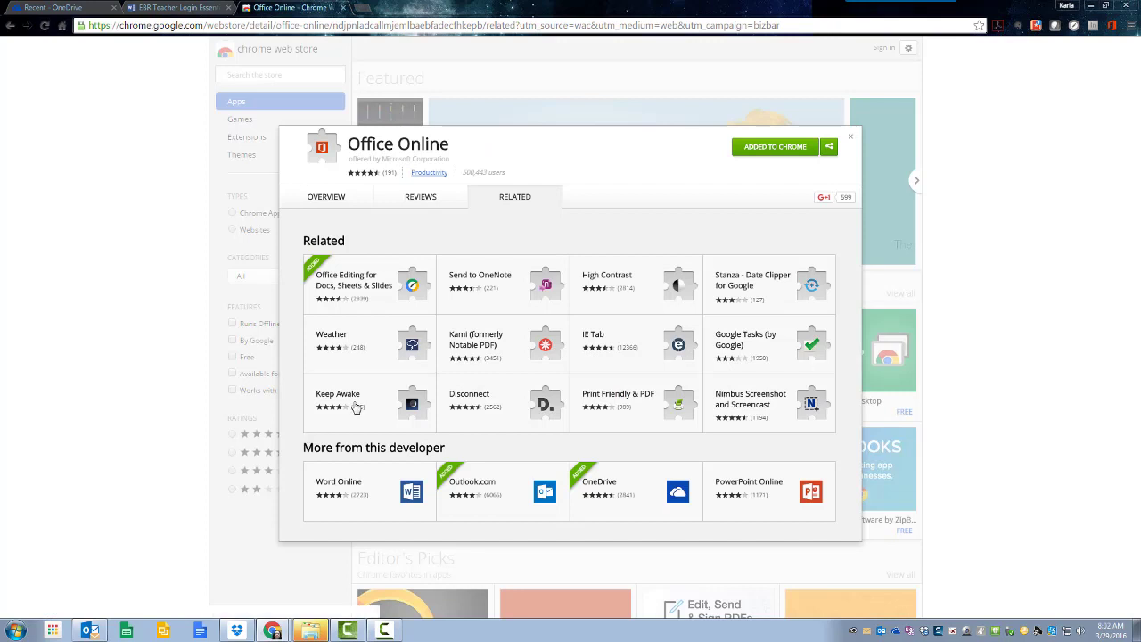
pyautogui.moveTo(559, 127)
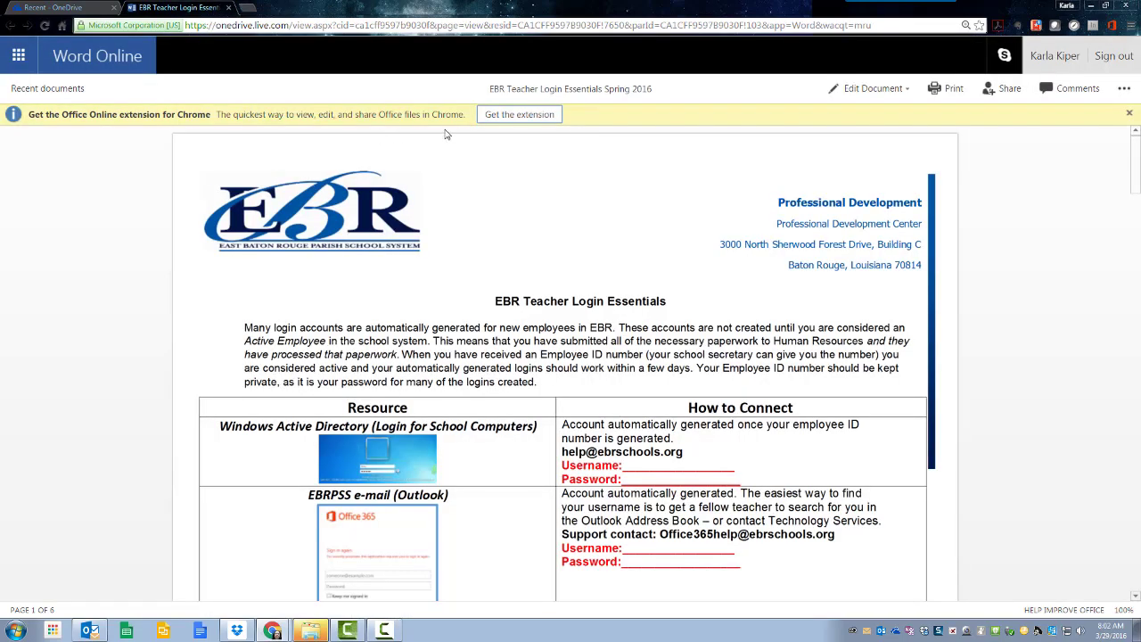
pyautogui.moveTo(1114, 30)
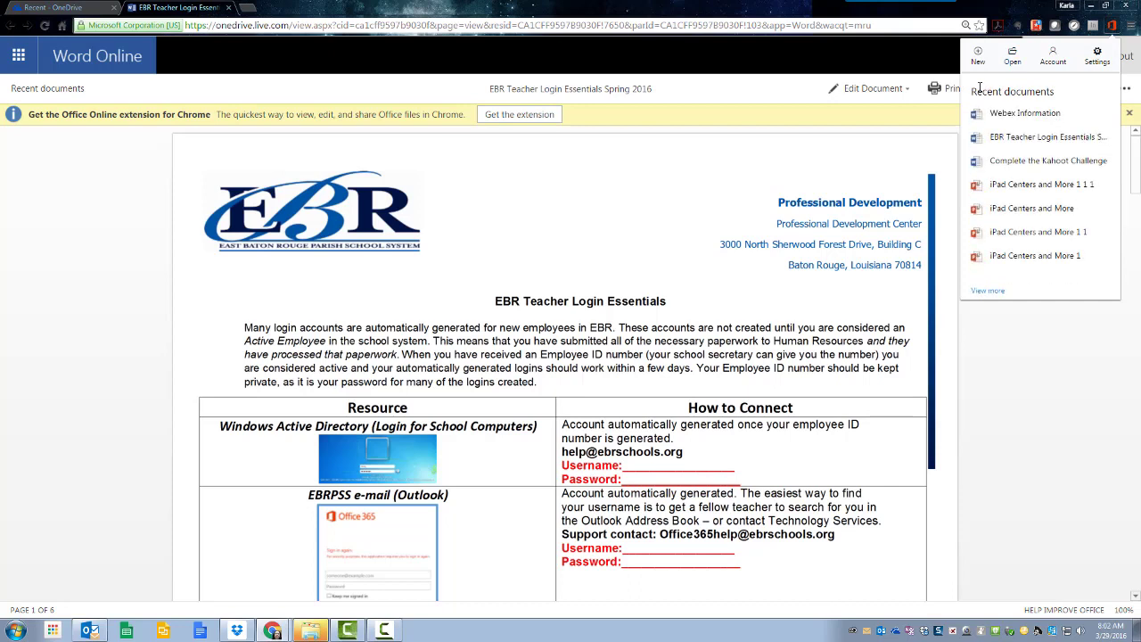
pyautogui.moveTo(966, 125)
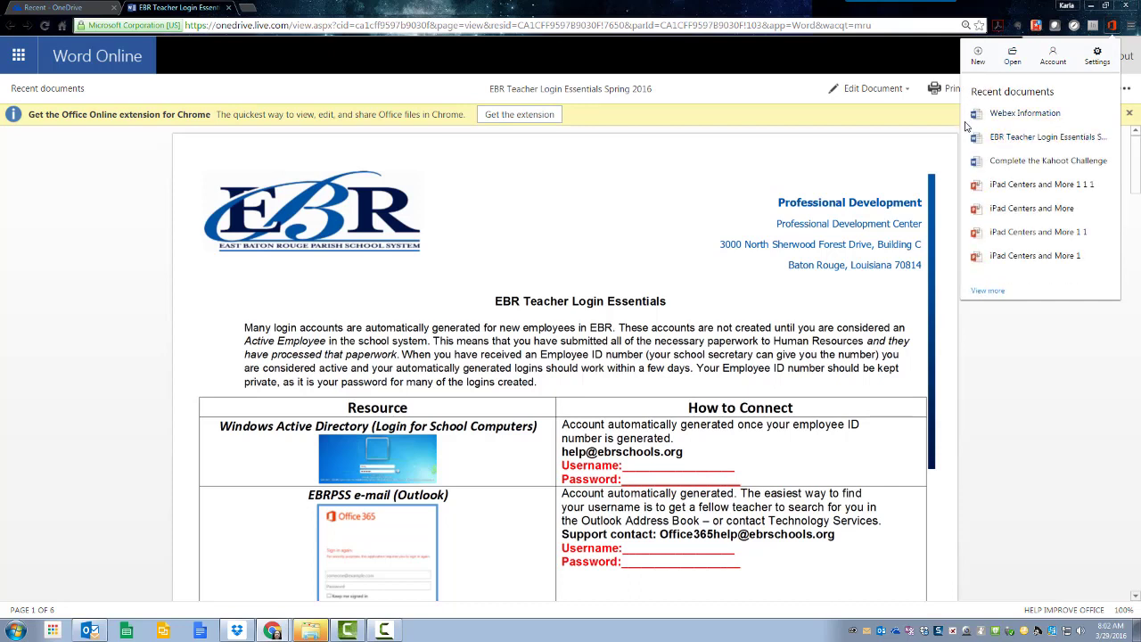
pyautogui.moveTo(1118, 110)
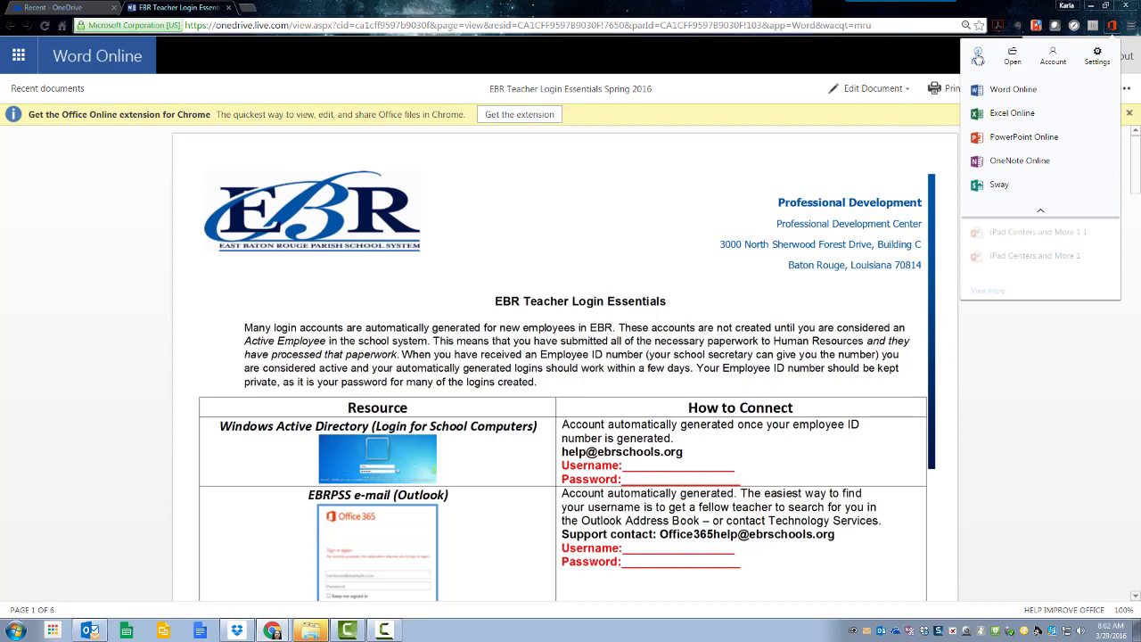
# - View the Open options and then the signed-in account details in the extension popup
pyautogui.click(1011, 56)
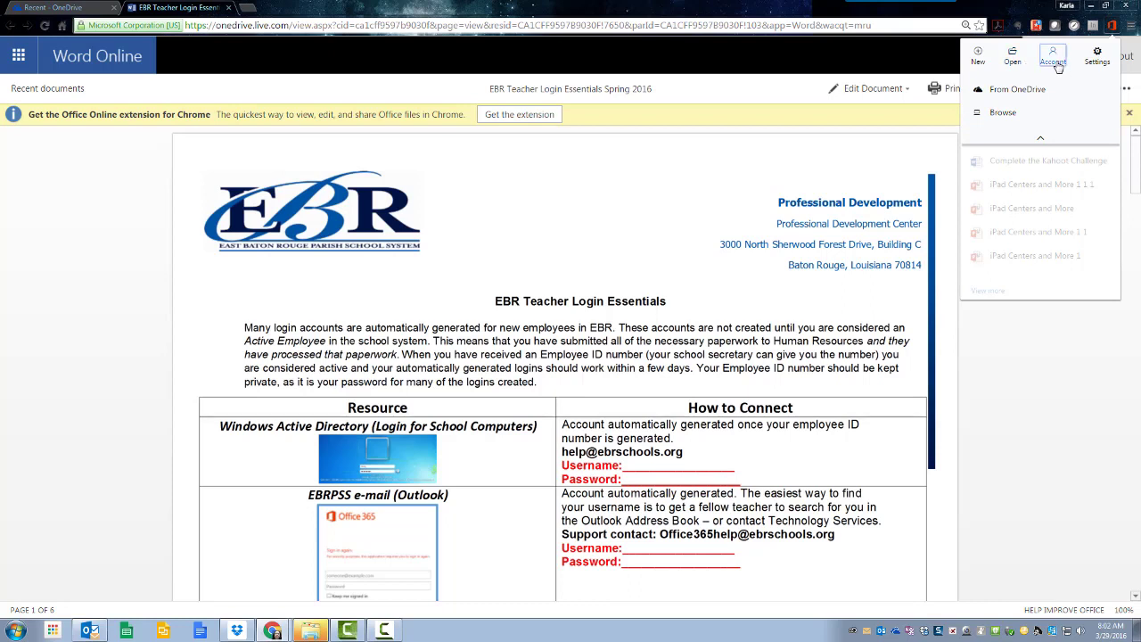
pyautogui.click(1053, 56)
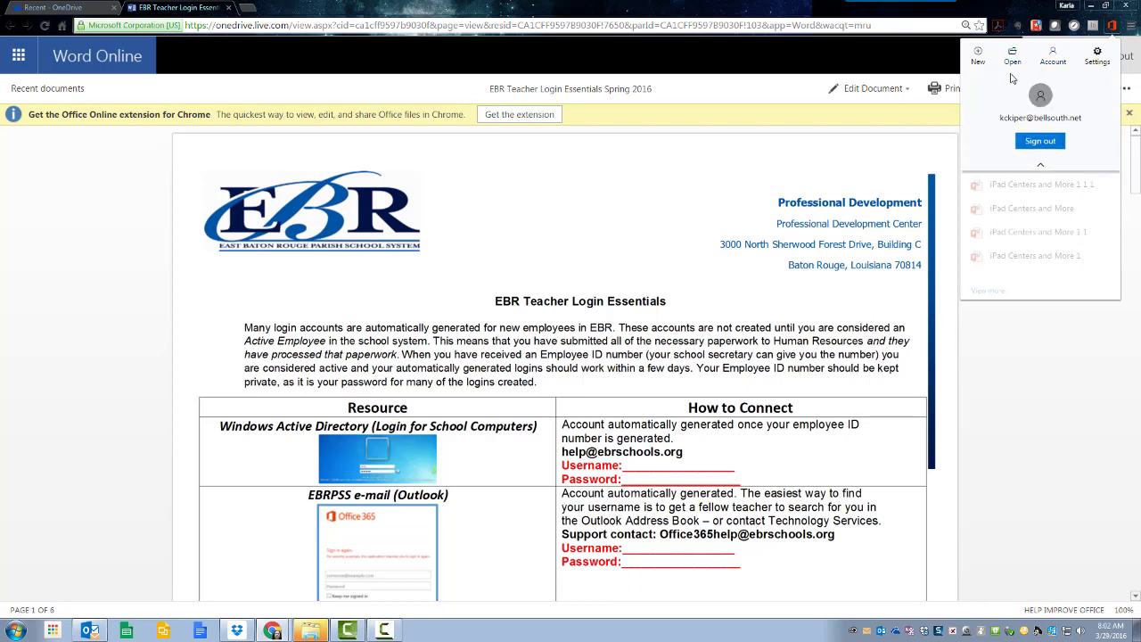